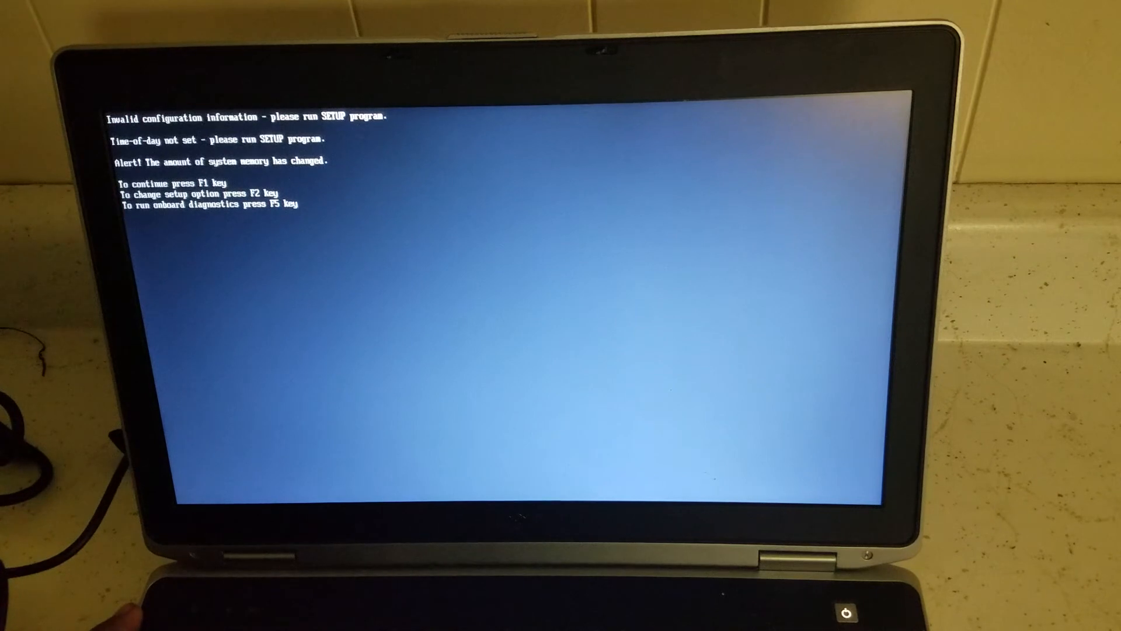
# Dismiss the memory-changed POST alert with F1 so the laptop continues booting.
pyautogui.press('f1')
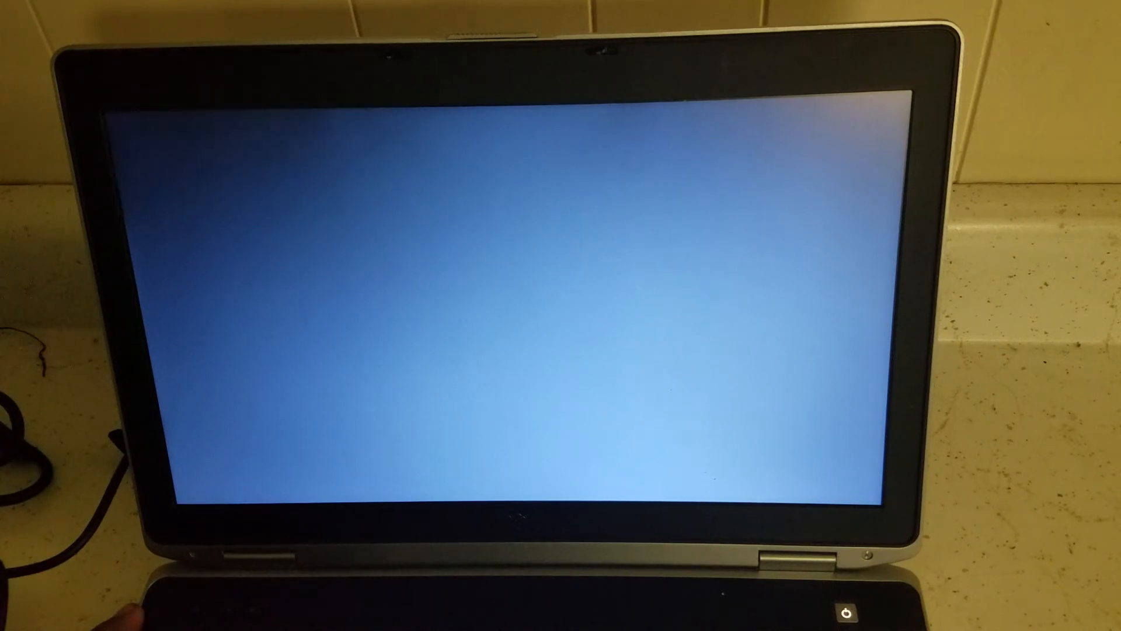